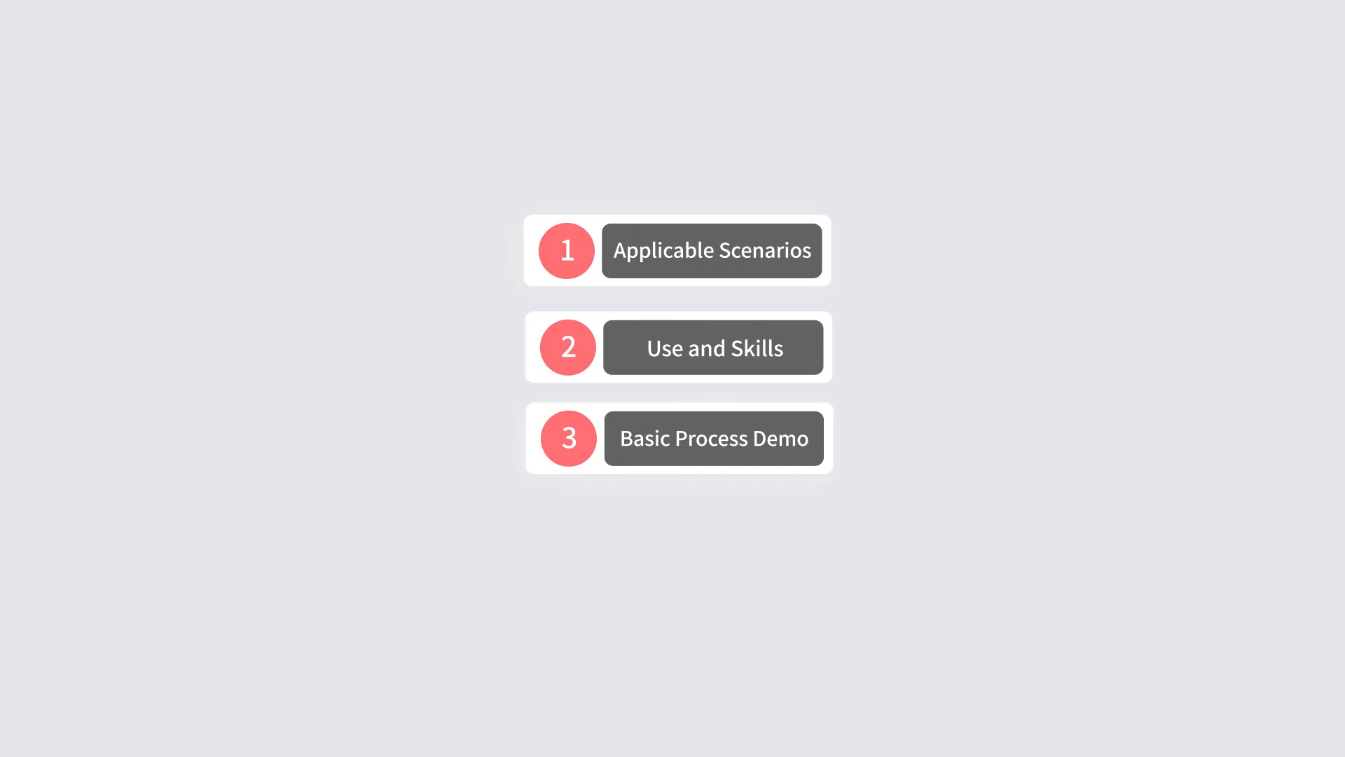
# Open the scan screen showing live camera views and the Start button.
pyautogui.click(714, 437)
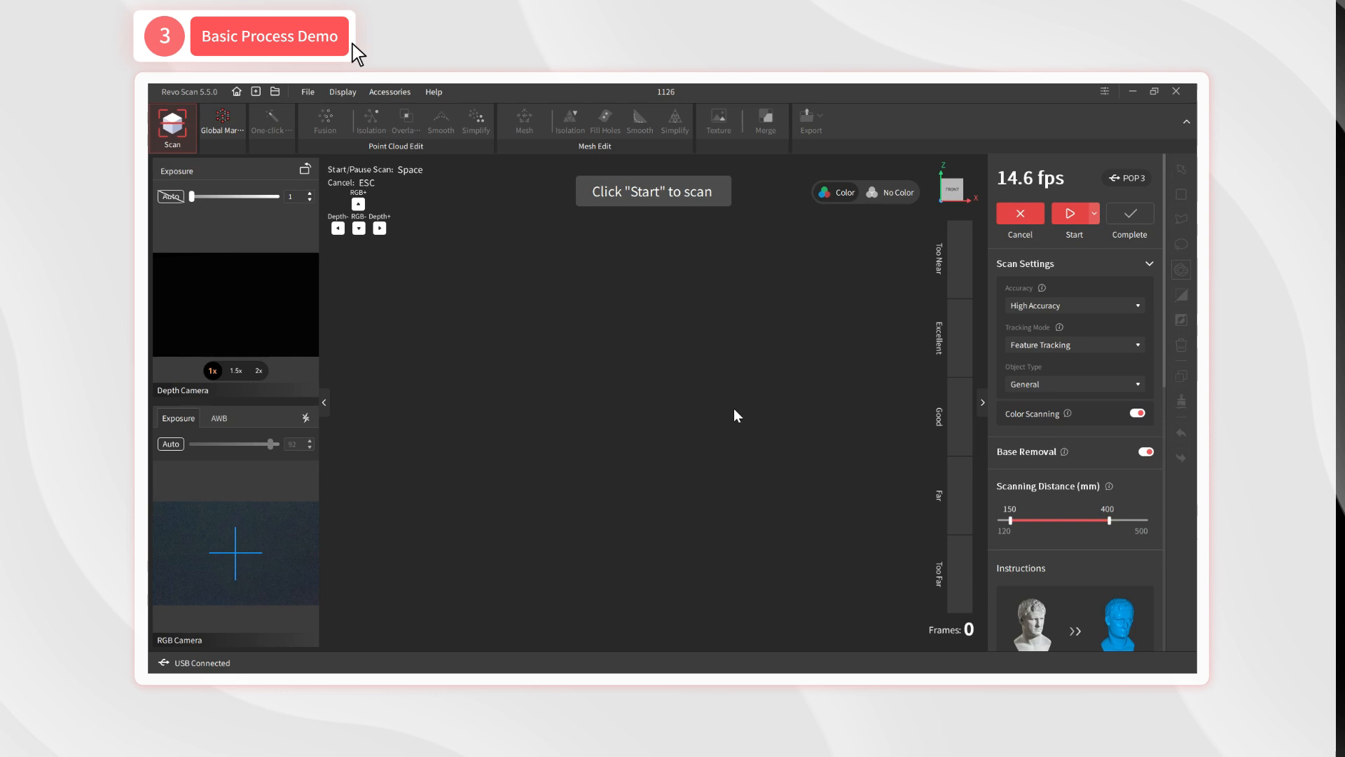
pyautogui.moveTo(1094, 214)
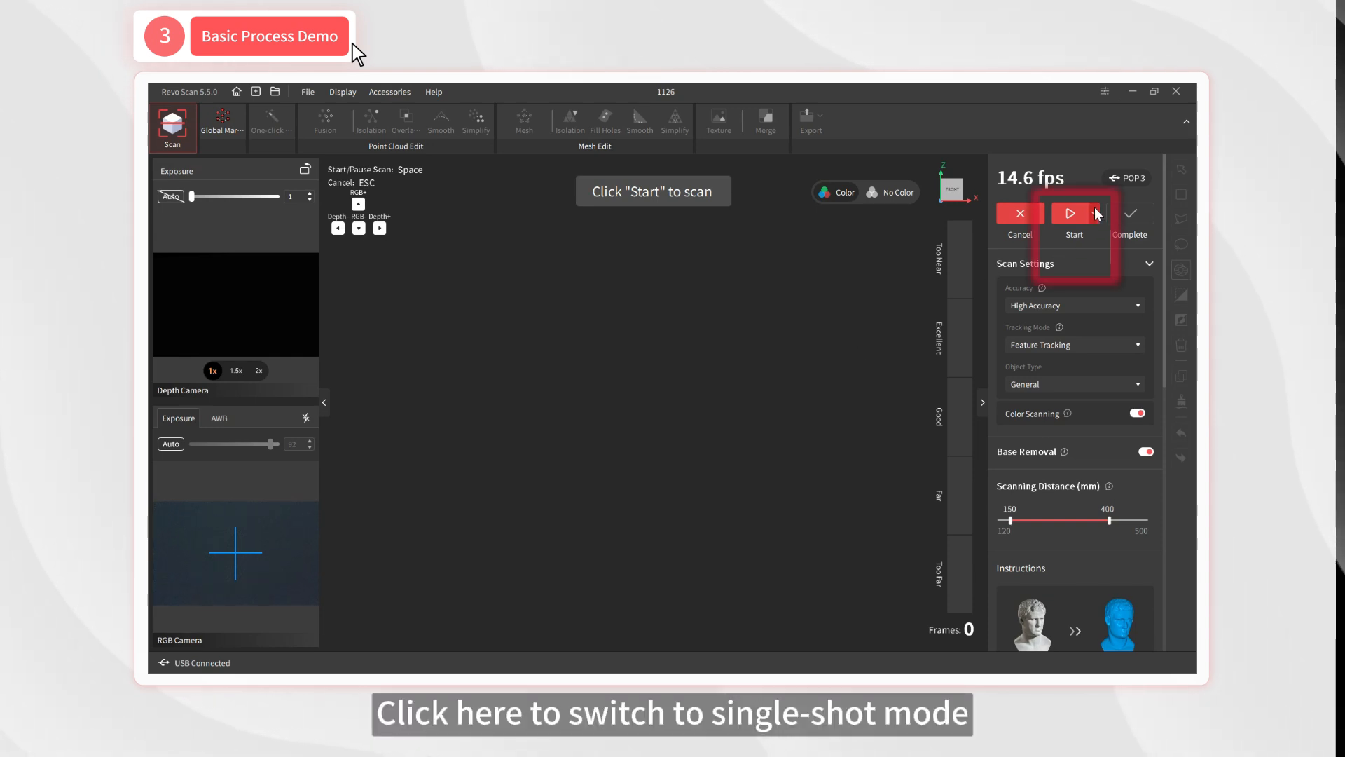
# Switch capture to Single Shot mode, keeping Feature Tracking as the tracking mode.
pyautogui.click(1092, 213)
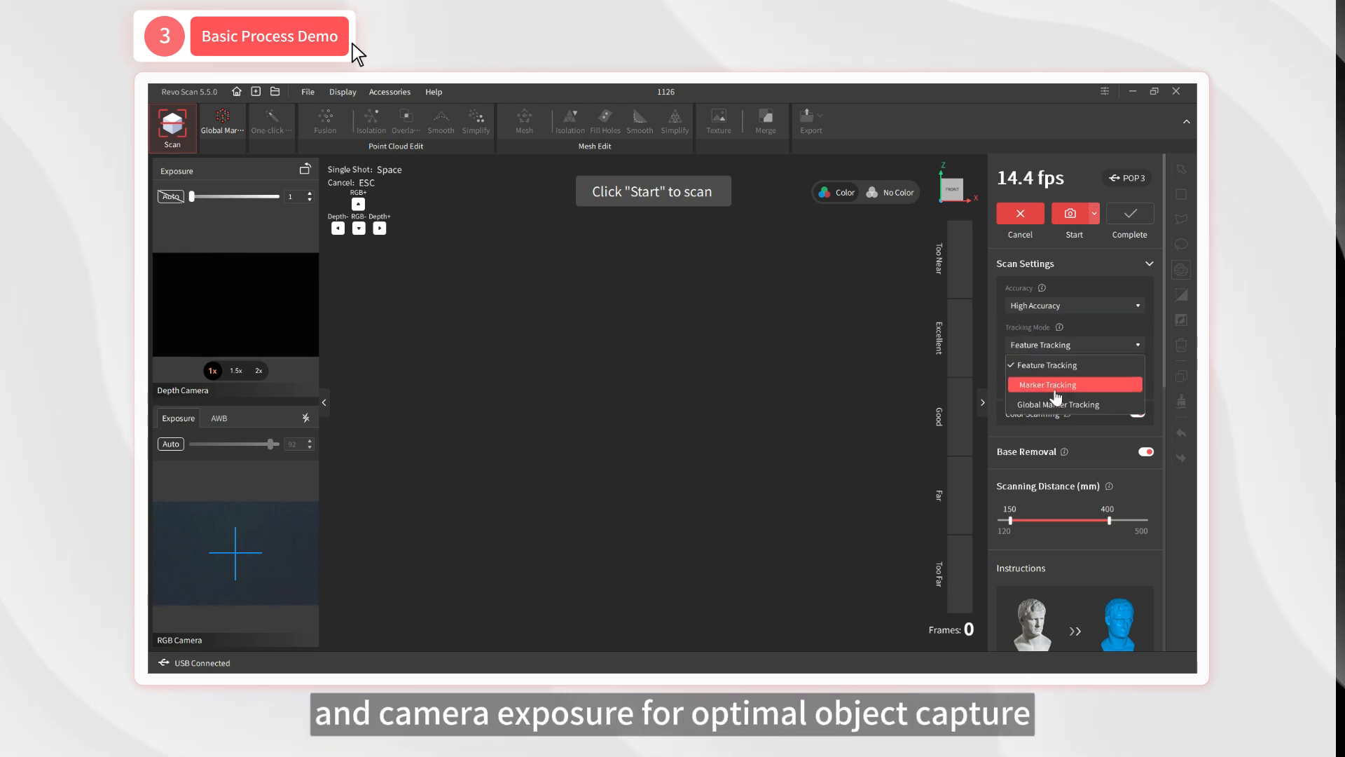
pyautogui.click(1045, 365)
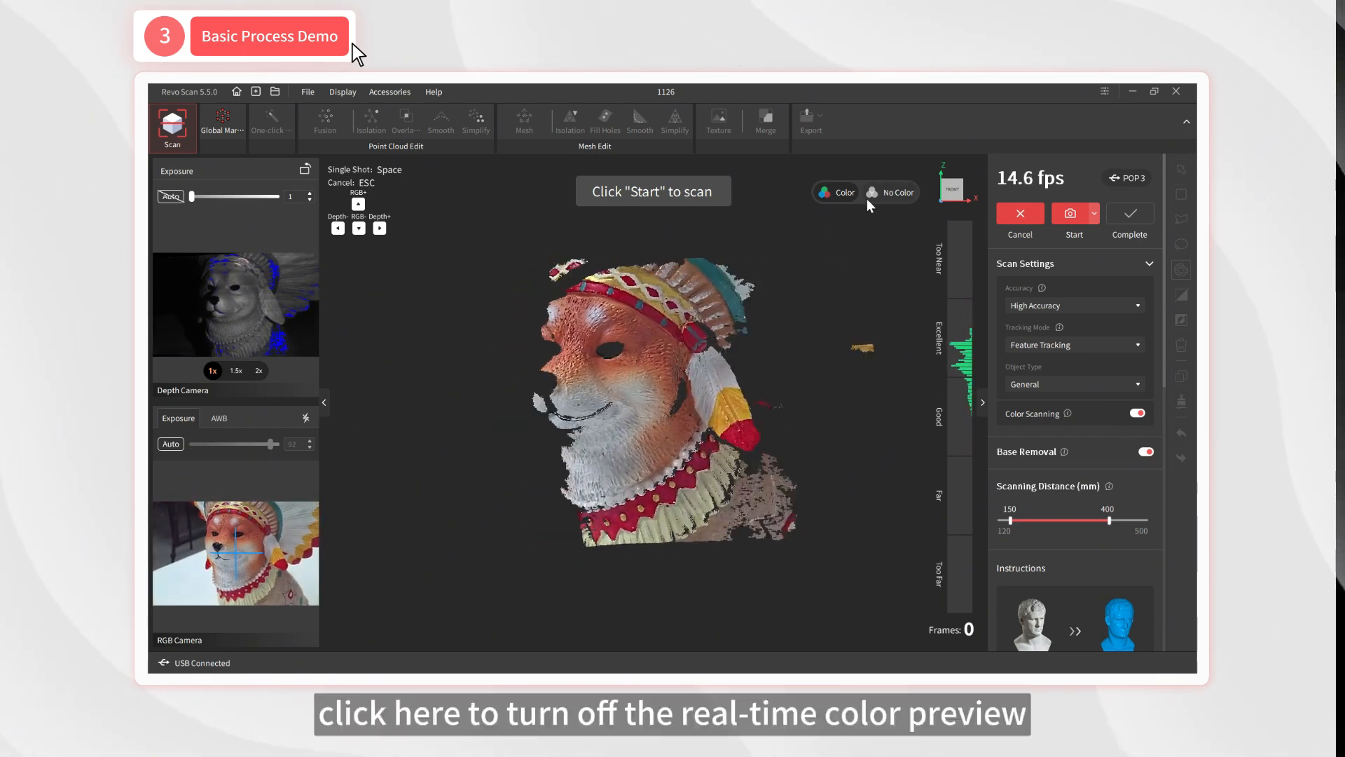
# Turn off color preview, complete the 540-frame scan, and apply fusion at 0.30 mm.
pyautogui.click(916, 185)
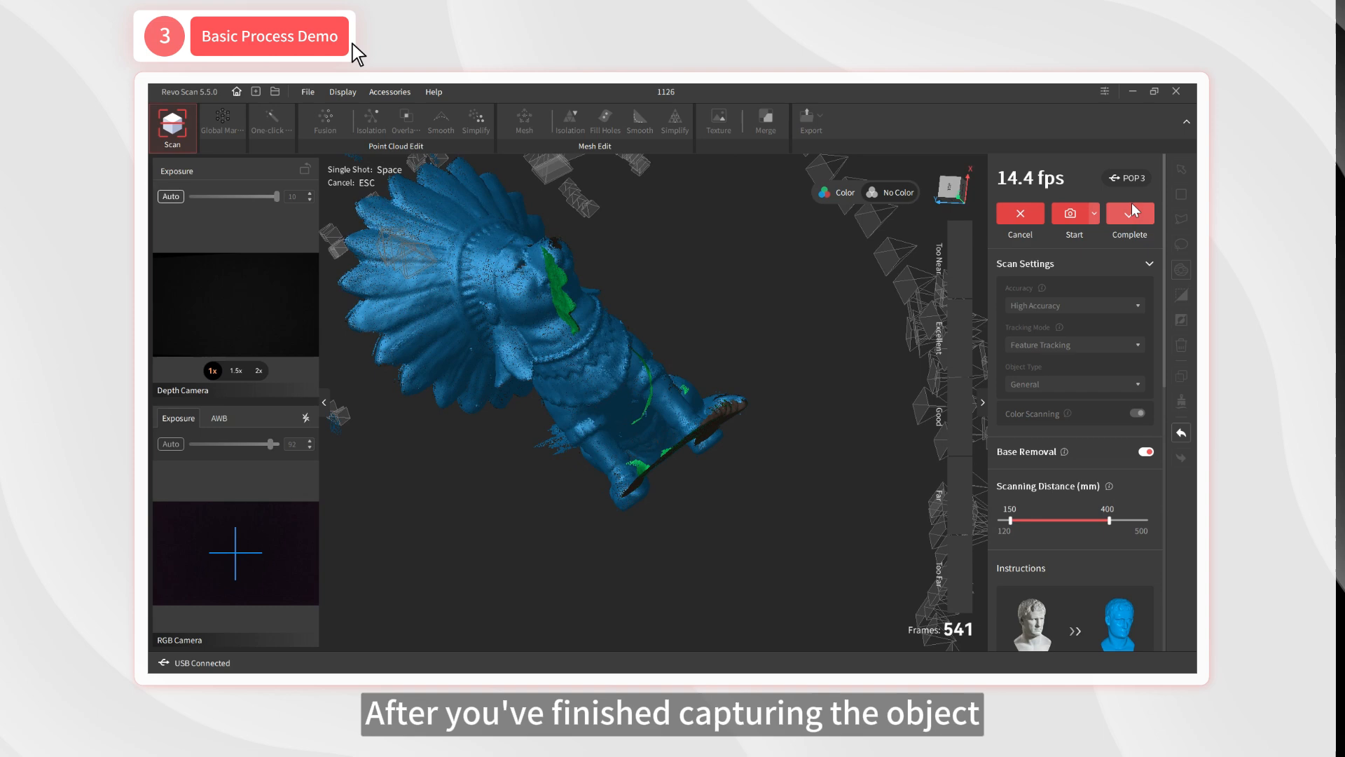
pyautogui.click(1131, 217)
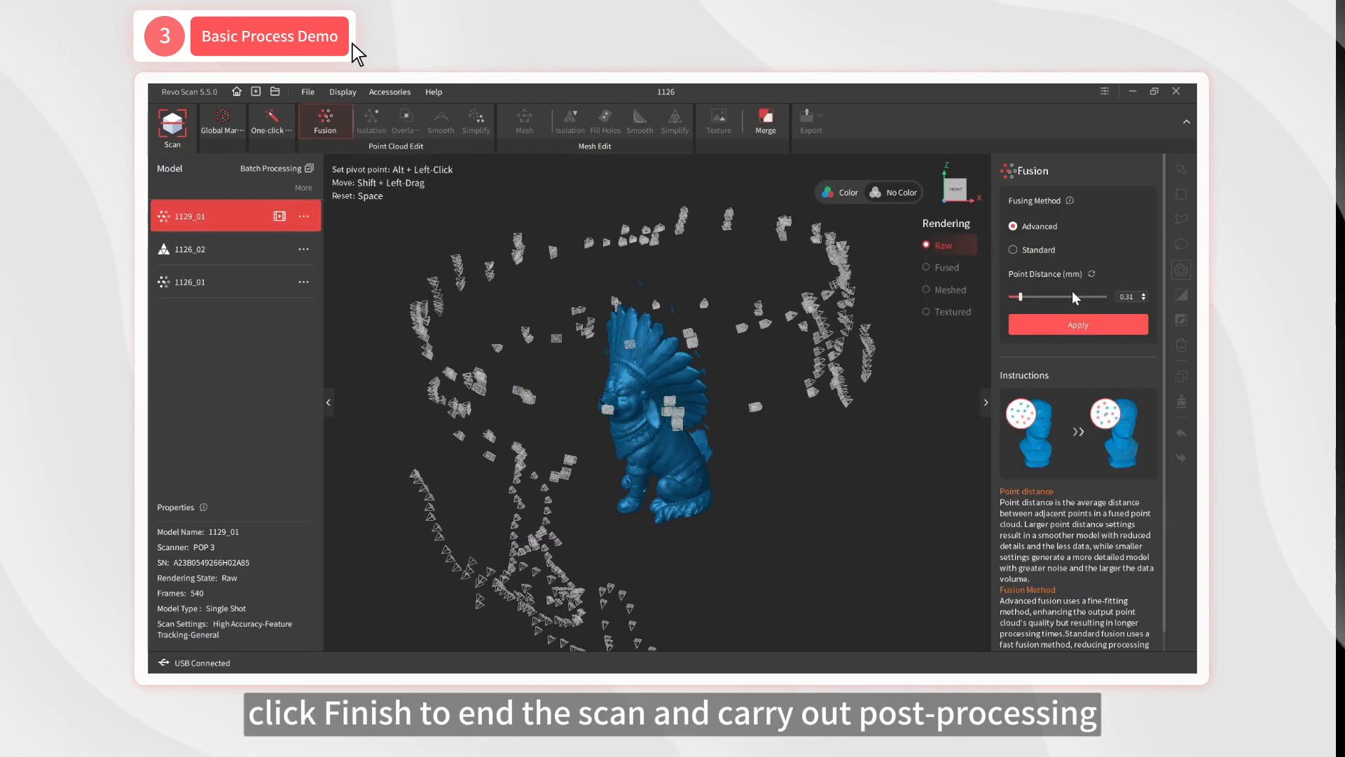
pyautogui.click(1078, 325)
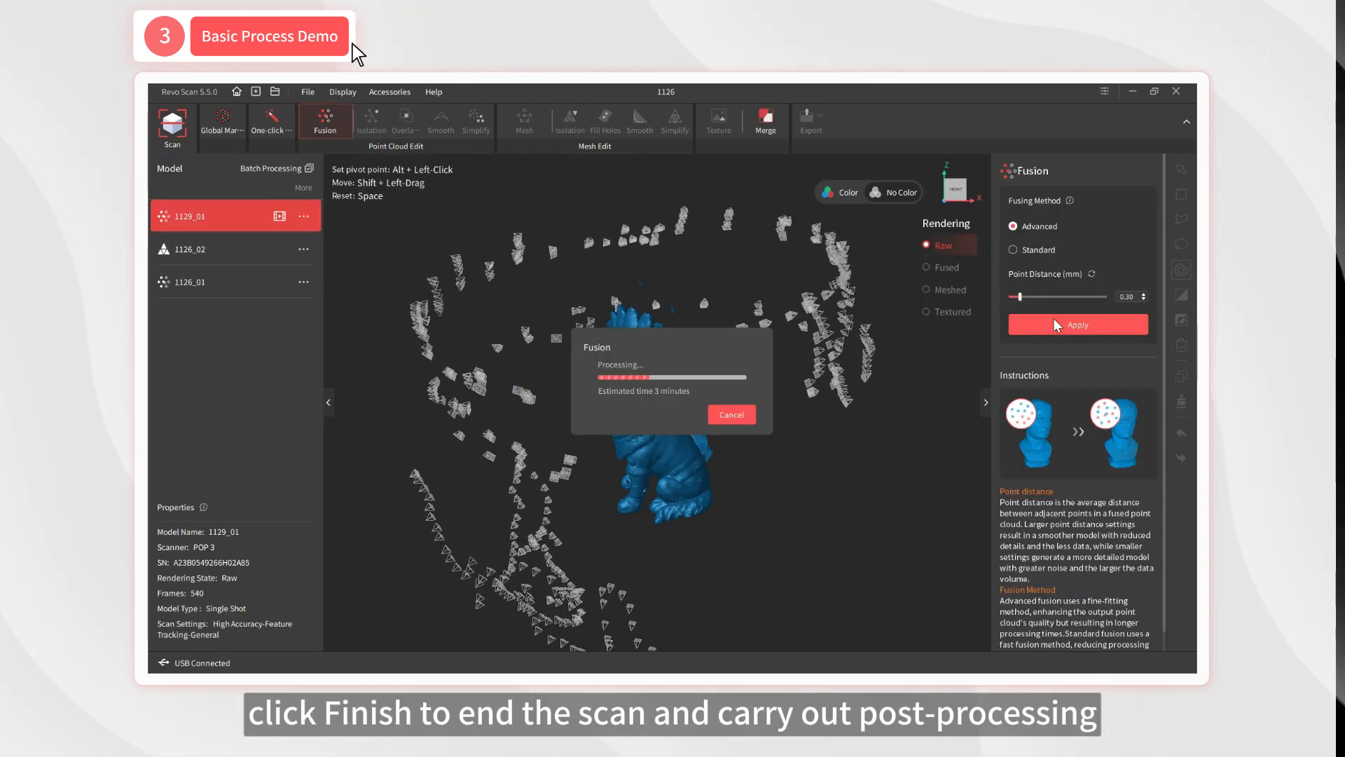